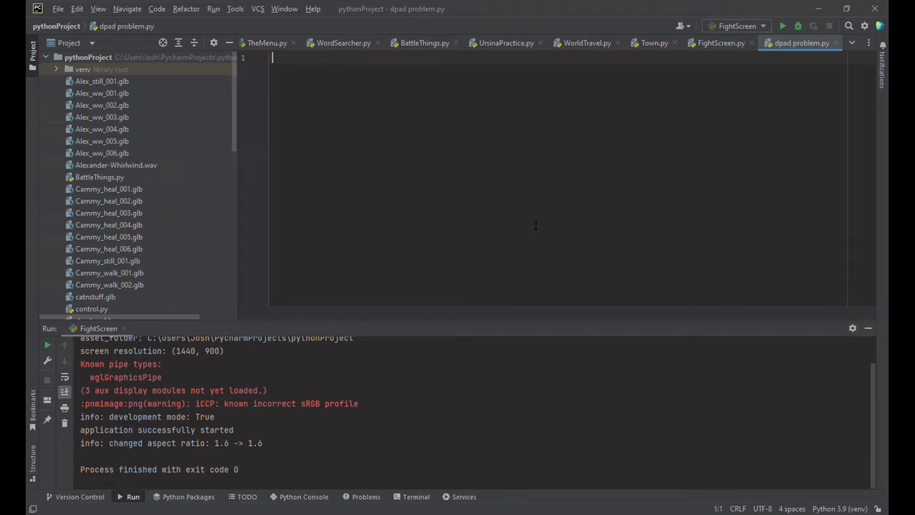
Write 'from ursina import *', an update() with pass, and the 'def input(key):' header
type("from ursina import *")
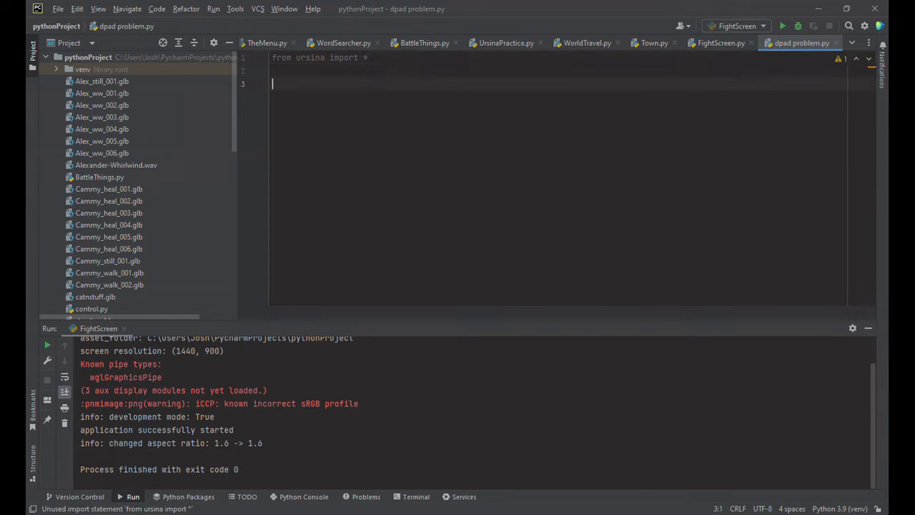
type("def")
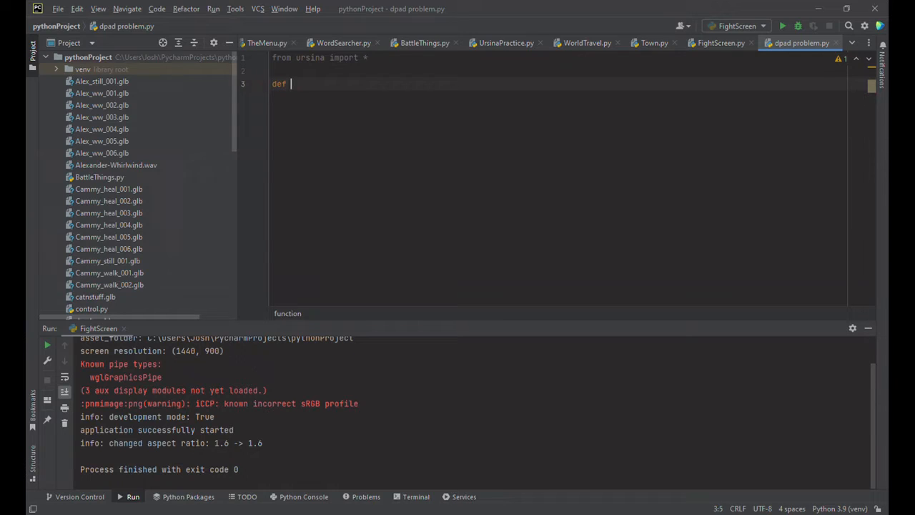
type("update():")
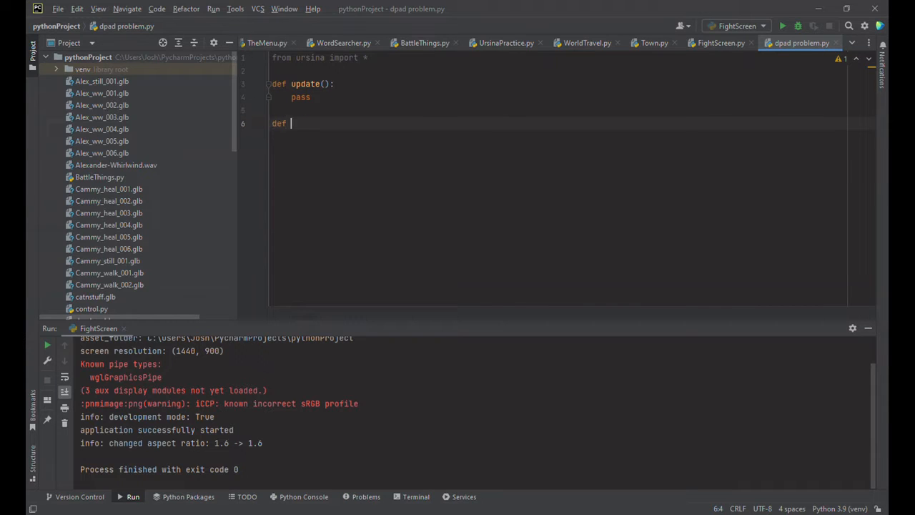
type("input(key)")
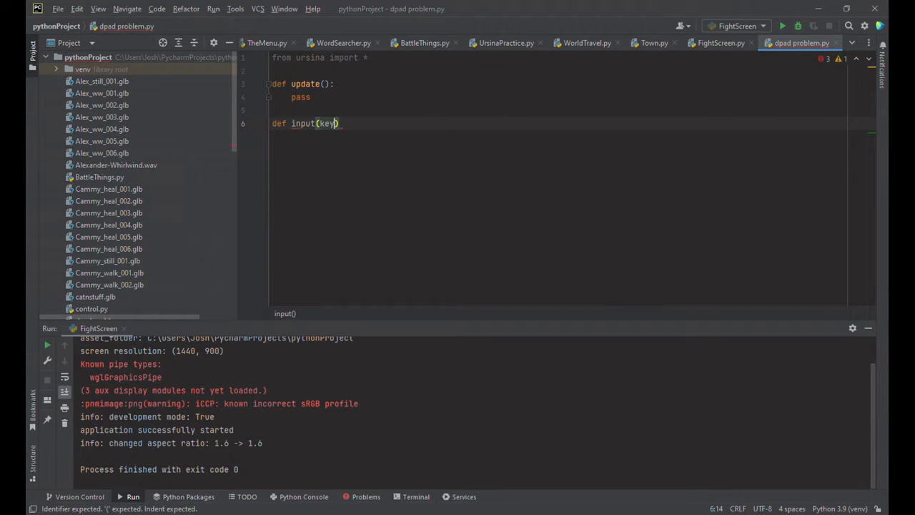
type(":")
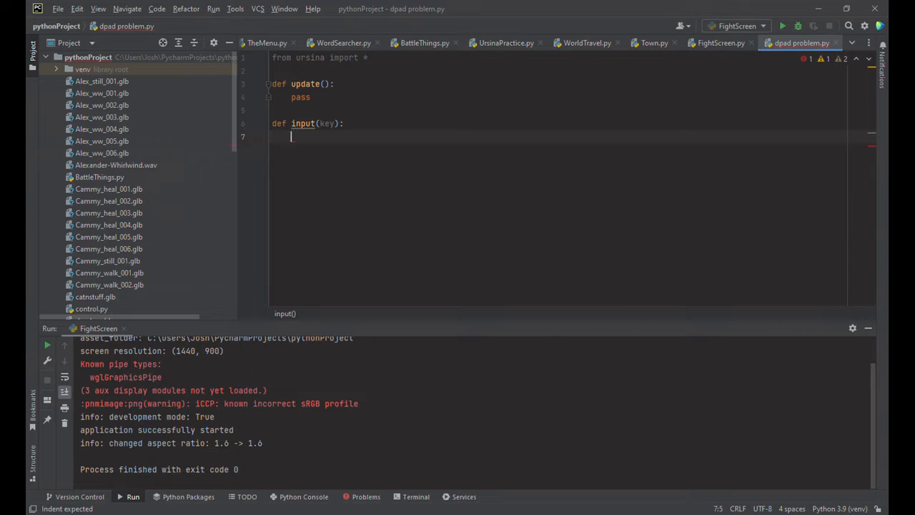
Add an if for 'gamepad dpad up' that increases cube.y by 0.5
type("if")
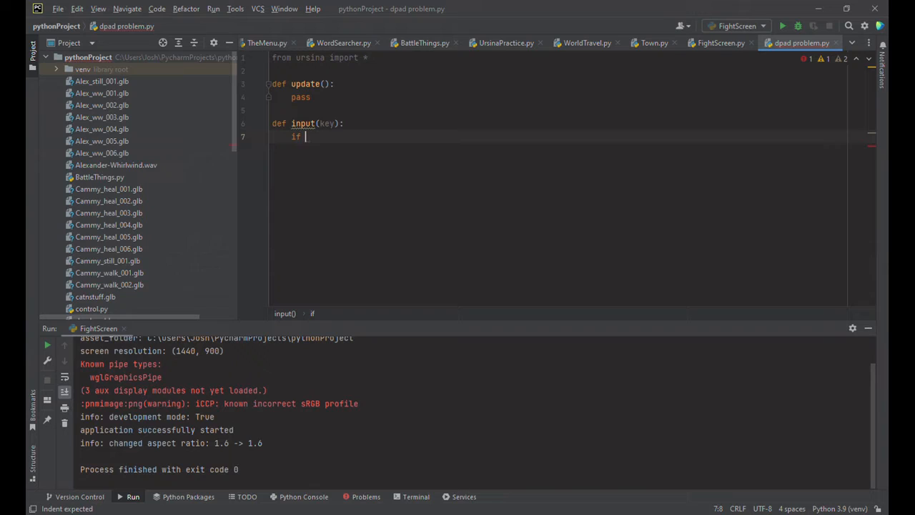
type("key ==")
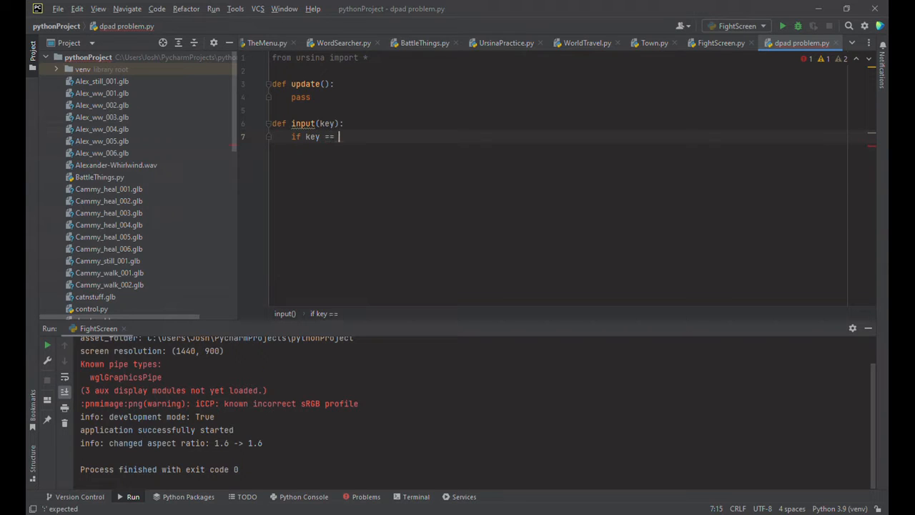
type("\"gamepad dpa\"")
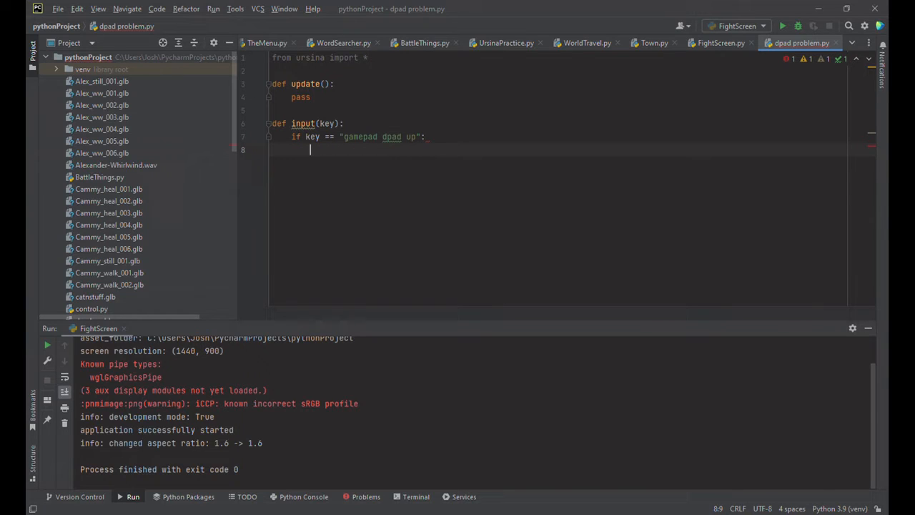
type("cube.y")
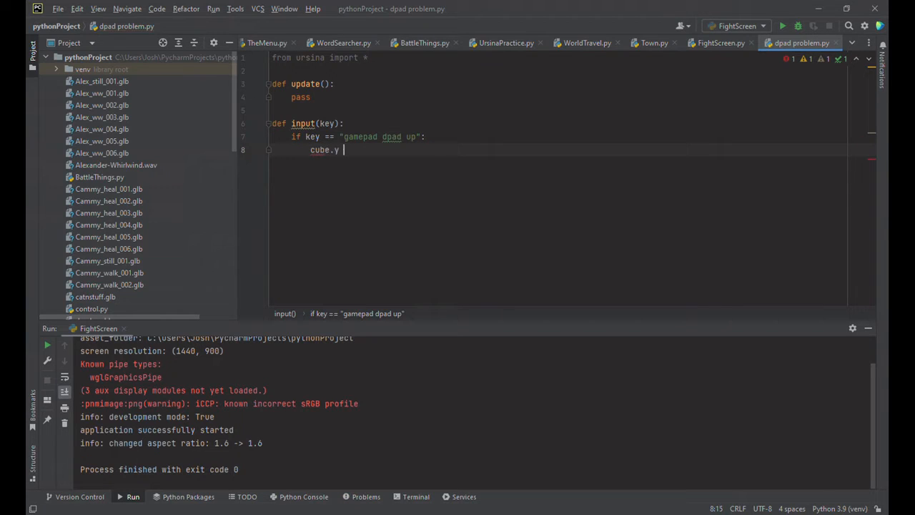
type("+= 0.5")
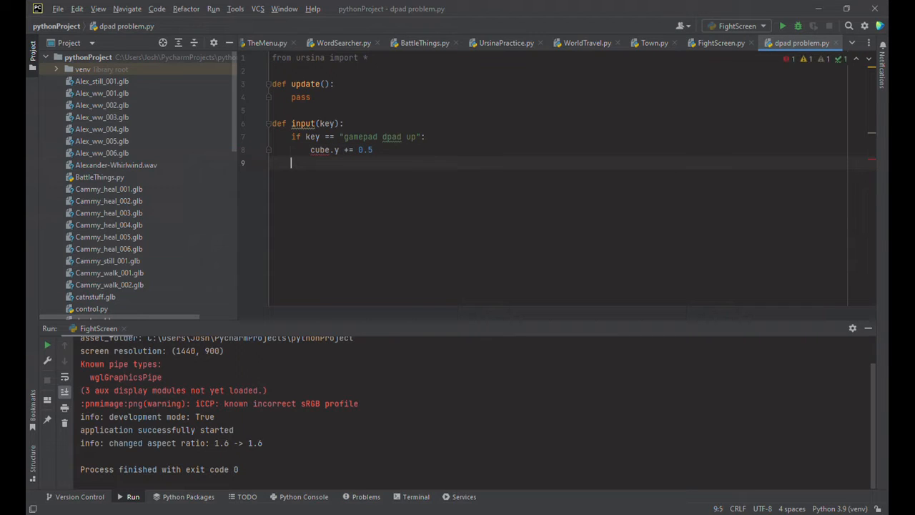
Add an if for 'gamepad dpad down' that decreases cube.y by 0.5
type("if key ==")
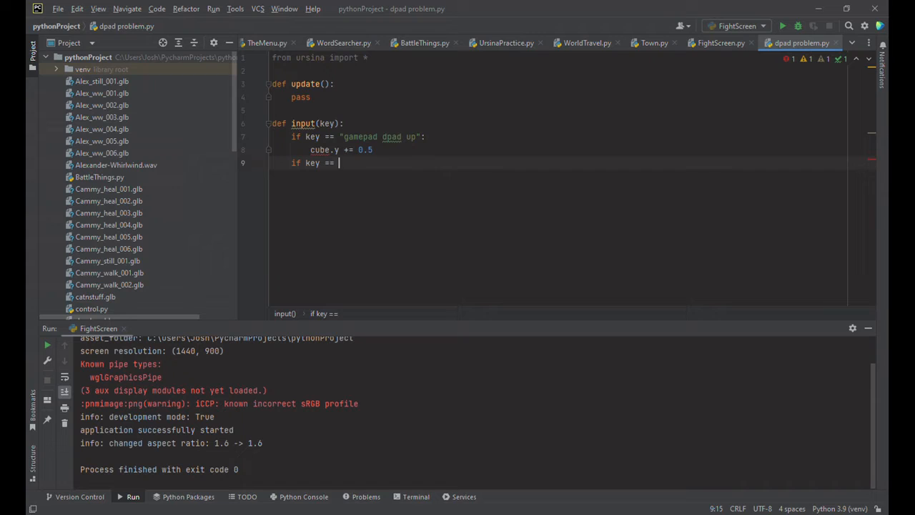
type("\"gamepad dpad\"")
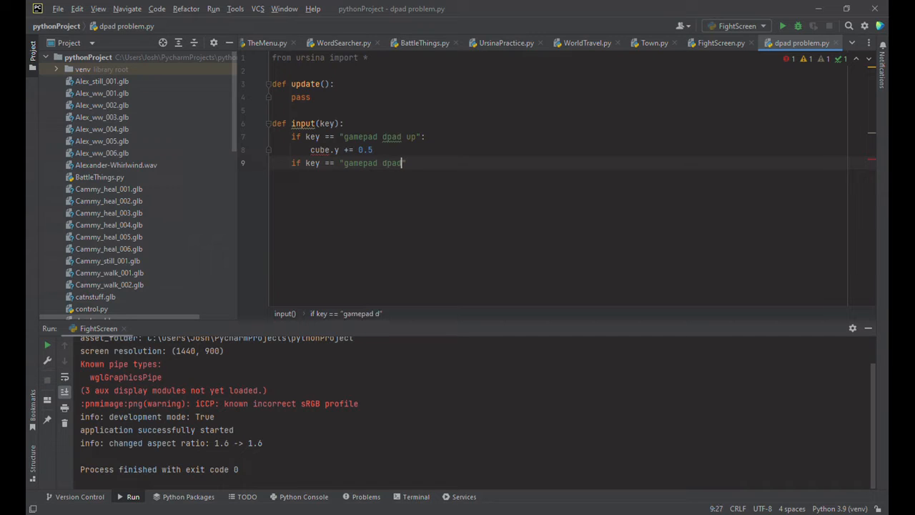
type("down\"")
type("cube.")
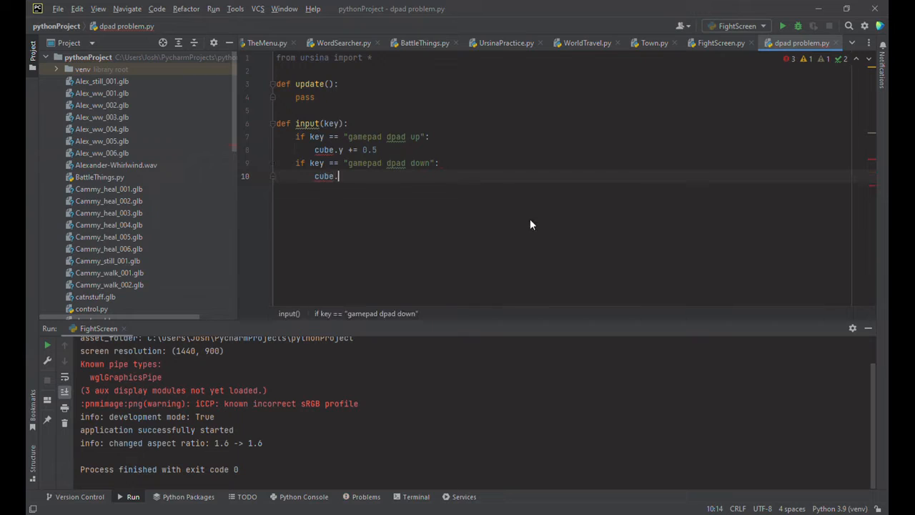
type("y -= 0.5")
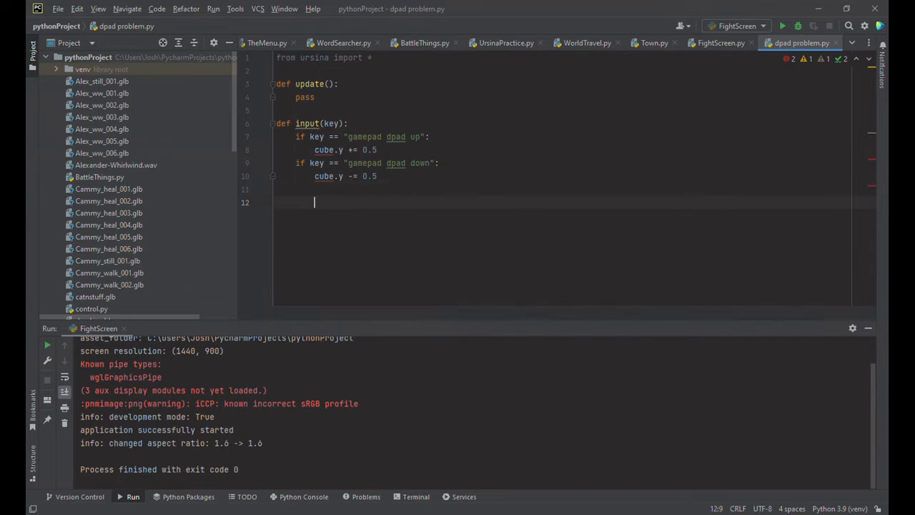
type("a")
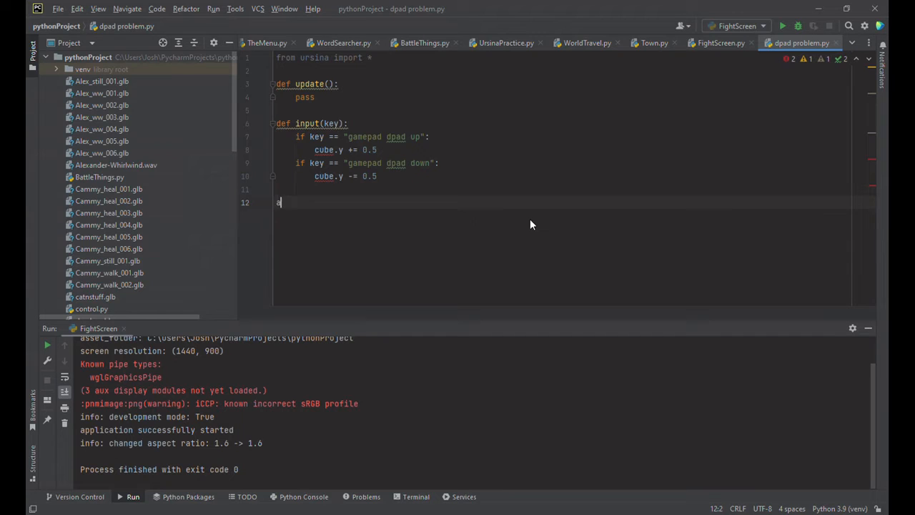
Add app = Ursina(), cube = Entity(model = "cube") and app.run() at the bottom
type("pp = Ursi")
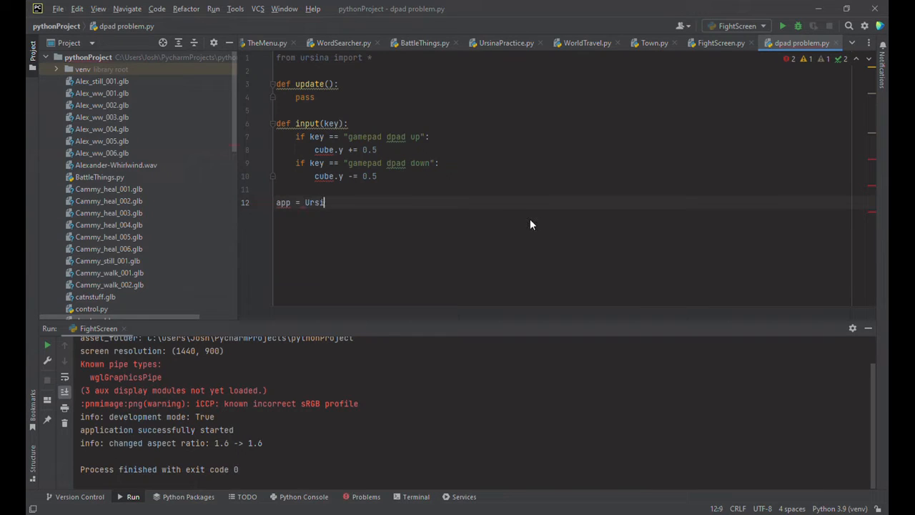
type("na()")
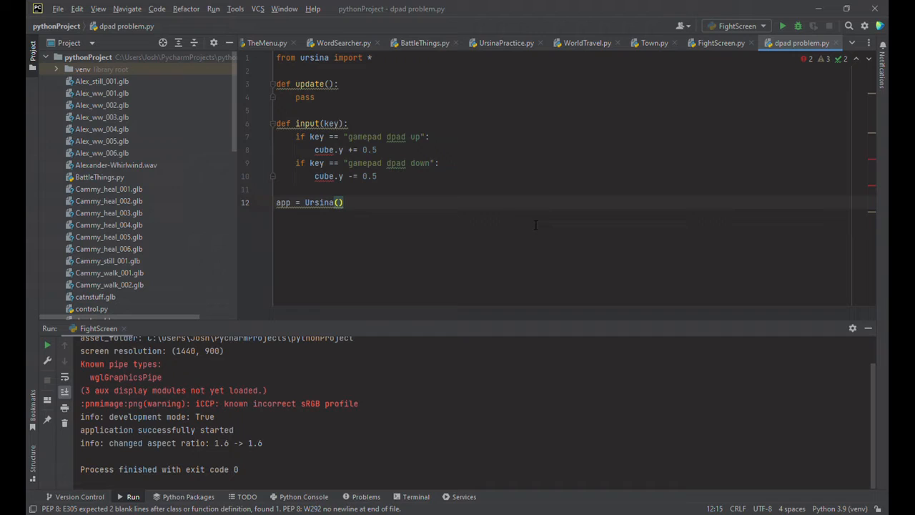
type("cube = Entity(model = \"cube\"")
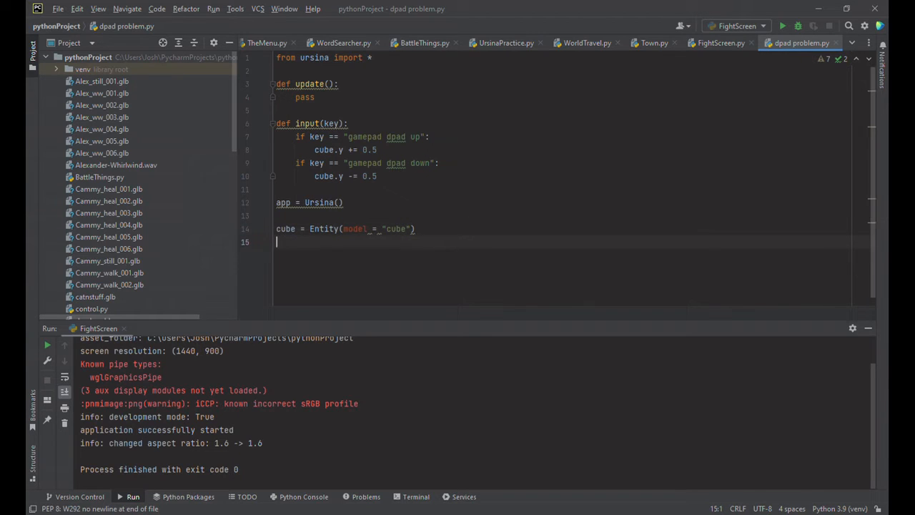
type("app")
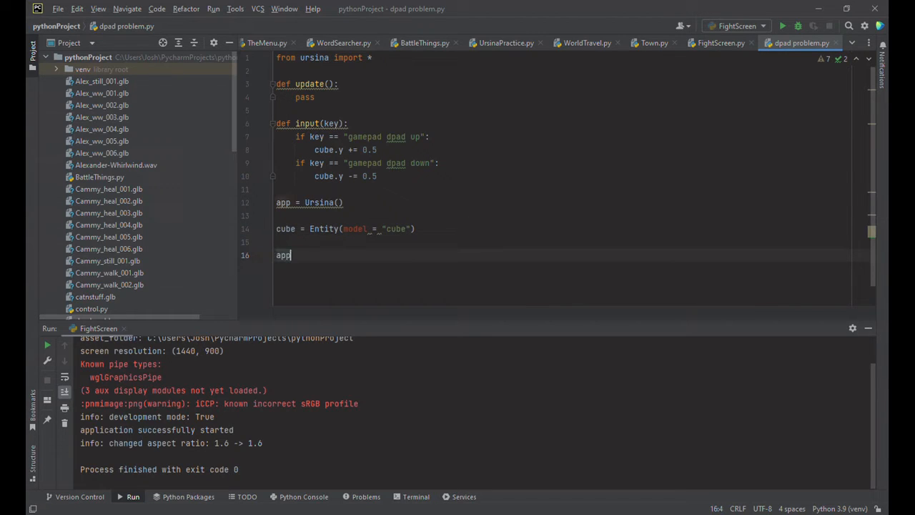
type(".run()")
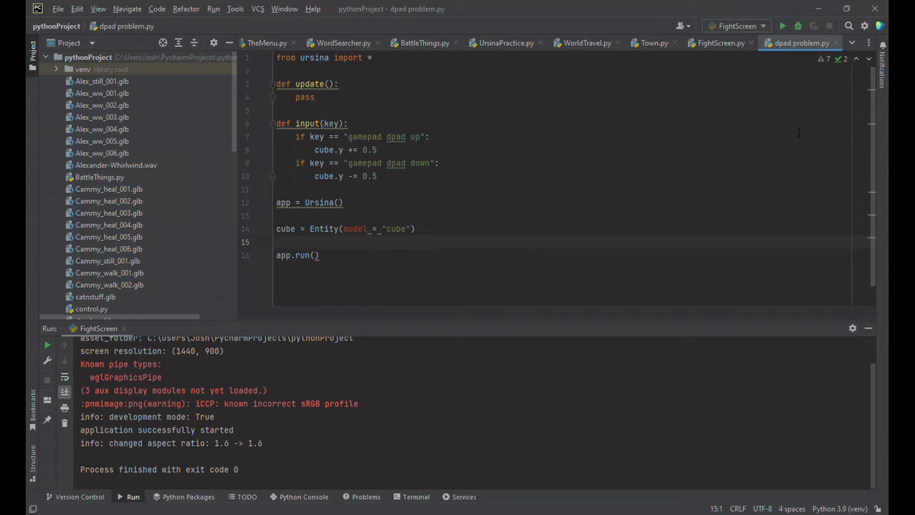
mouse_move(645, 246)
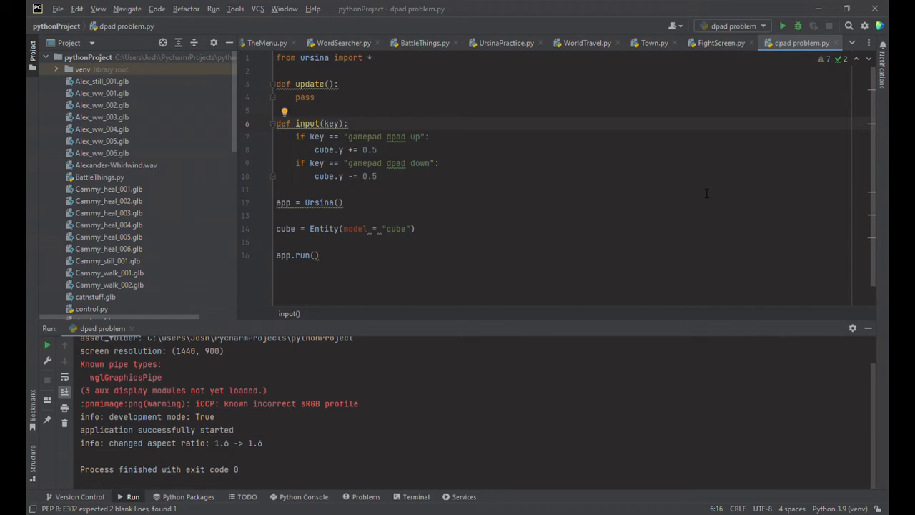
mouse_move(734, 184)
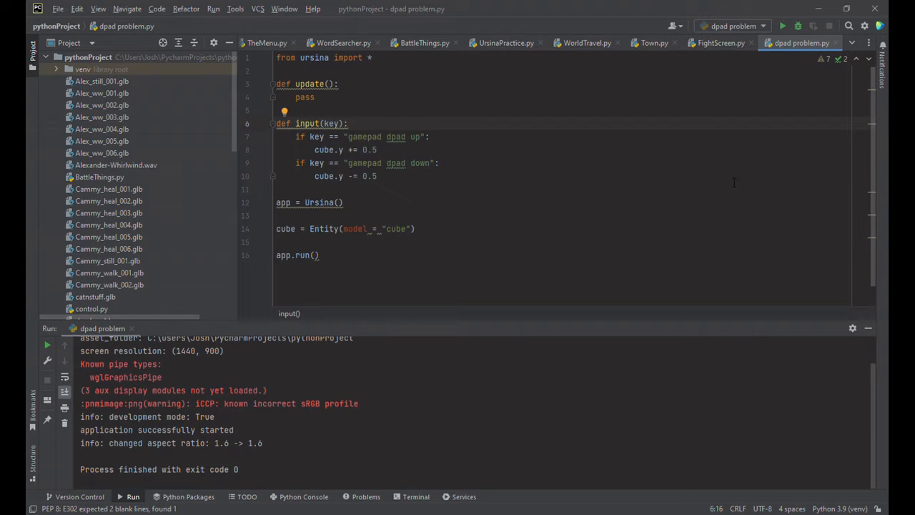
mouse_move(467, 199)
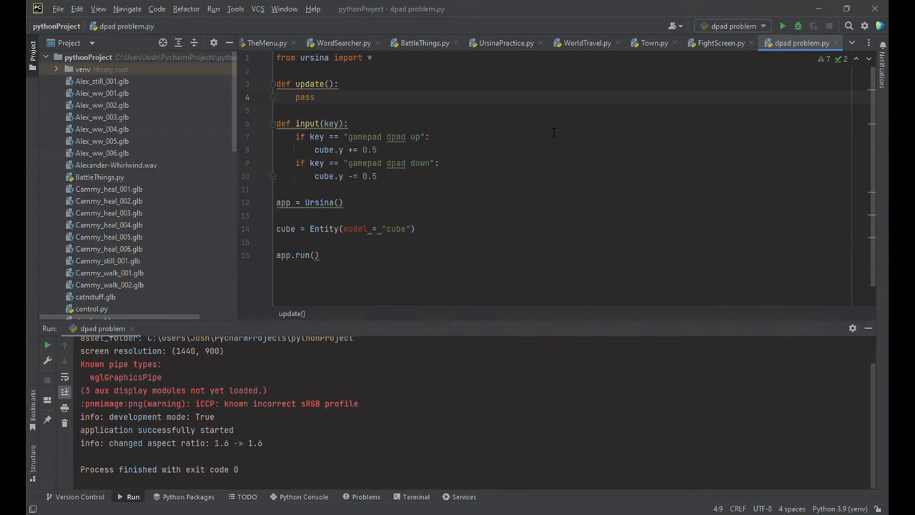
Replace pass with if held_keys['gamepad dpad up']: cube.y += 0.1
key("Backspace")
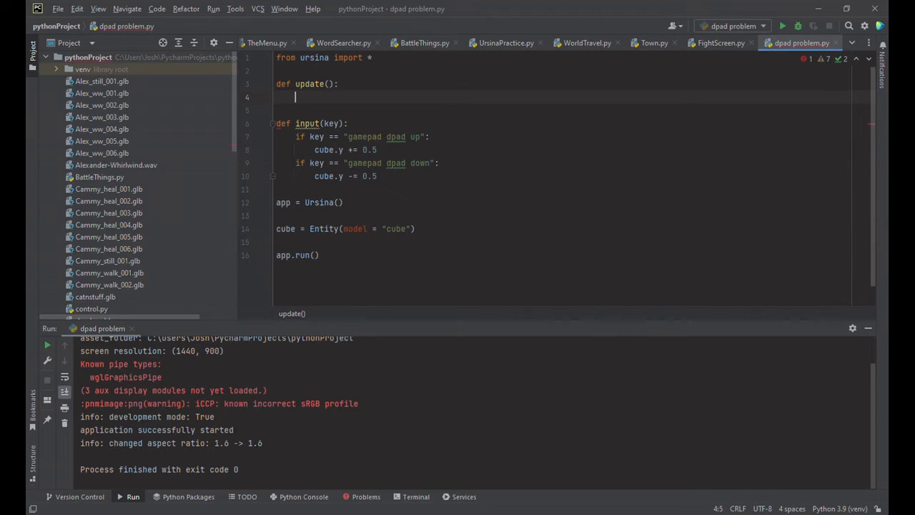
type("i")
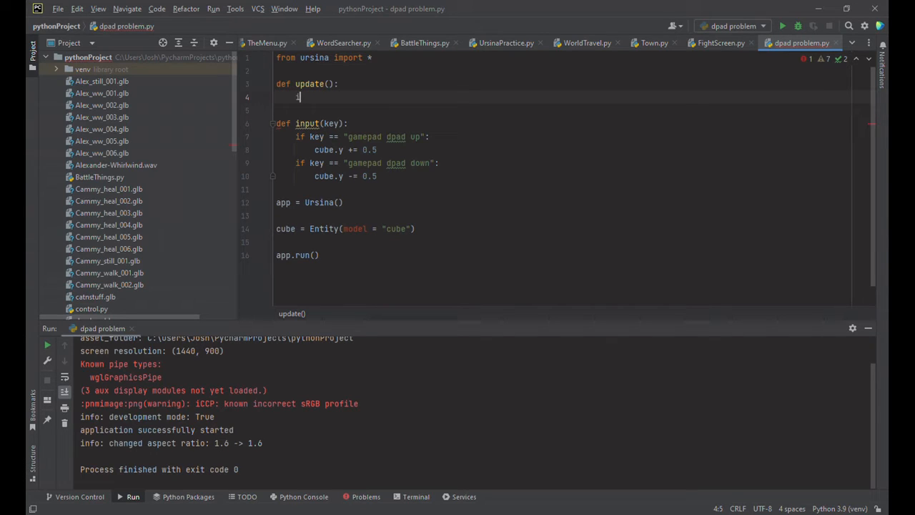
type("if held_keys")
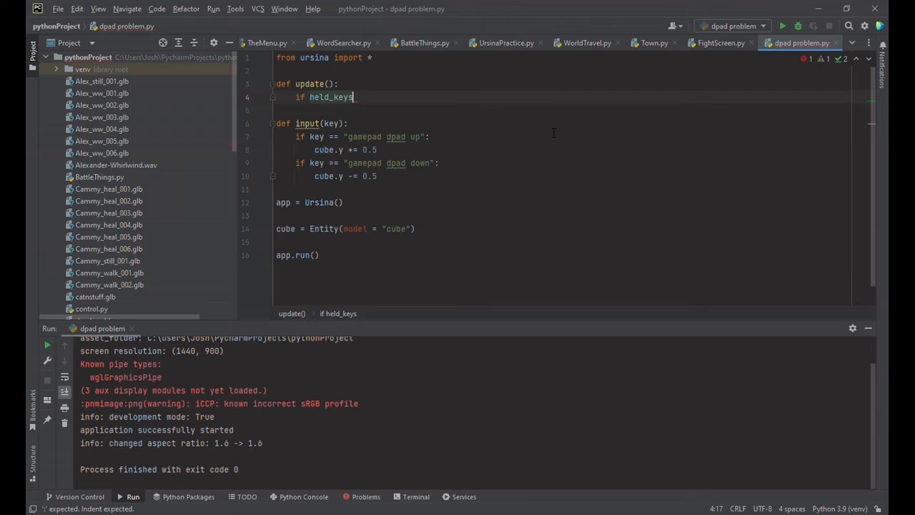
type("[\"game\"]")
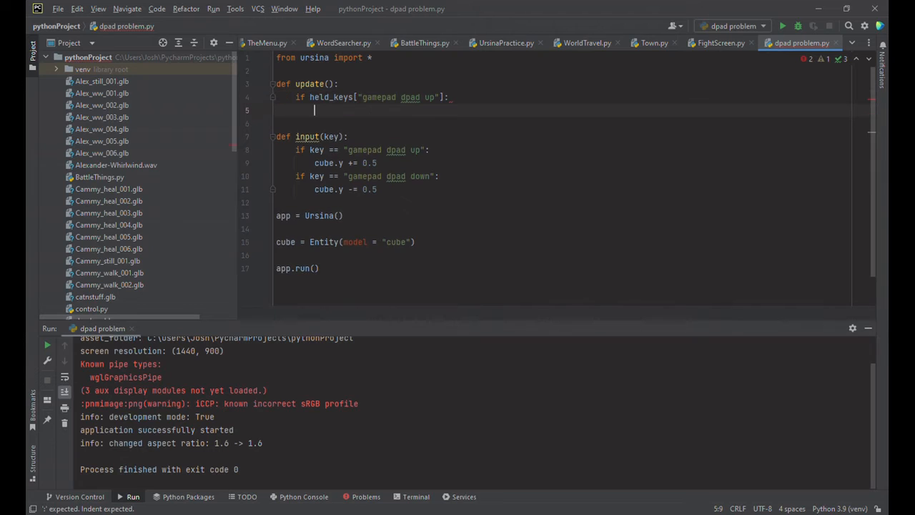
type("cube.y")
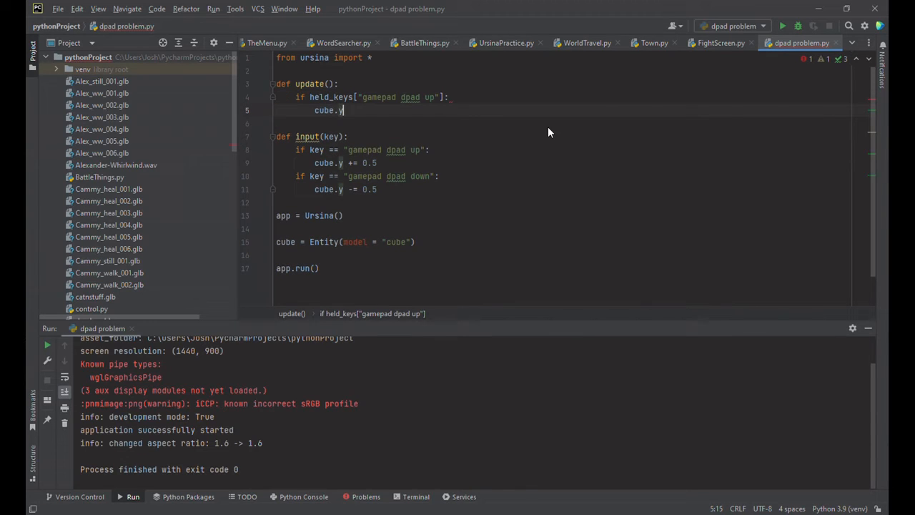
type("+= 0.1")
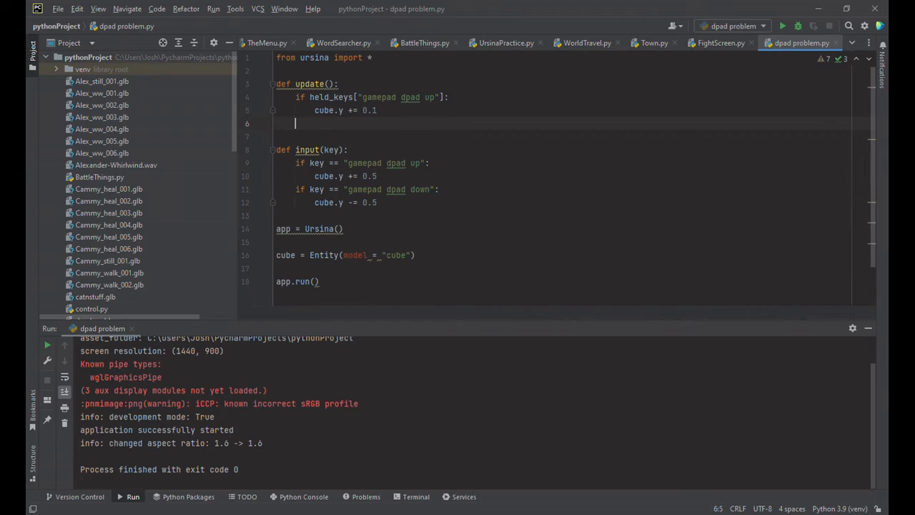
Add if held_keys['gamepad dpad down']: cube.y -= 0.1
type("if held_keys")
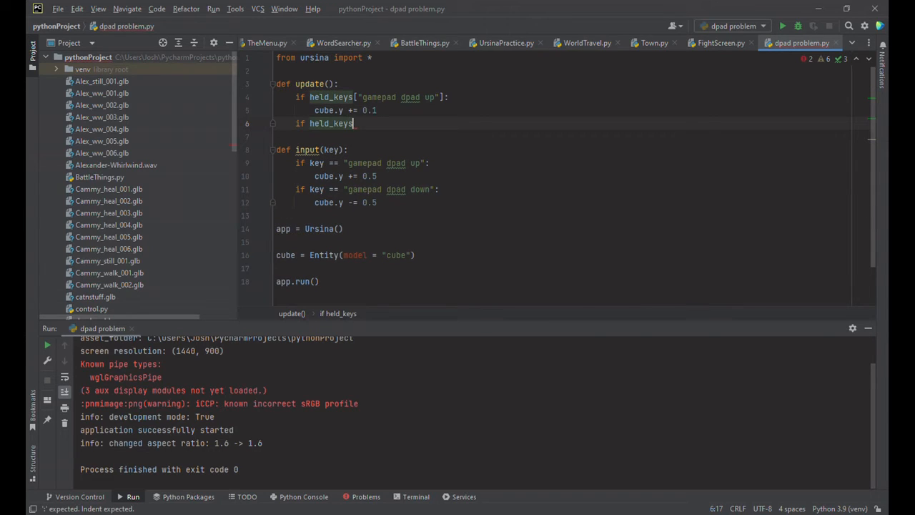
type("[\"game\"]")
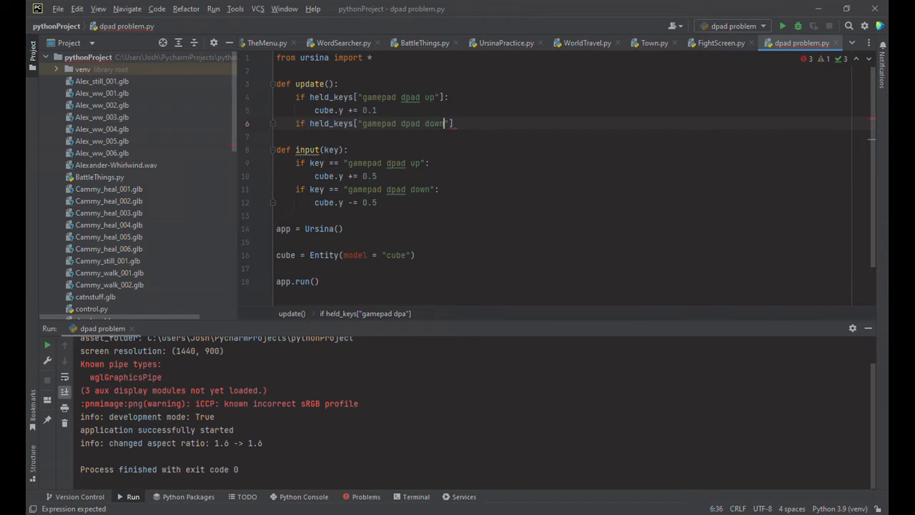
type("]")
type("cube.y")
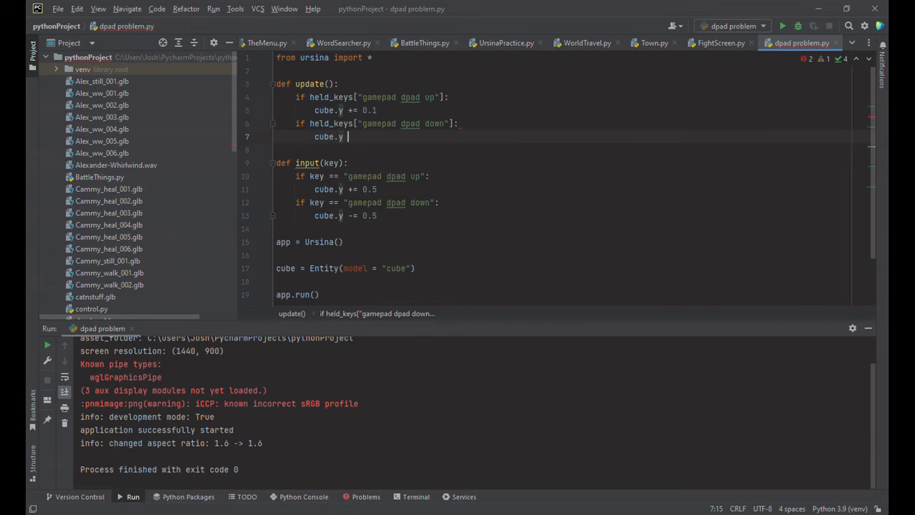
type("-= 0")
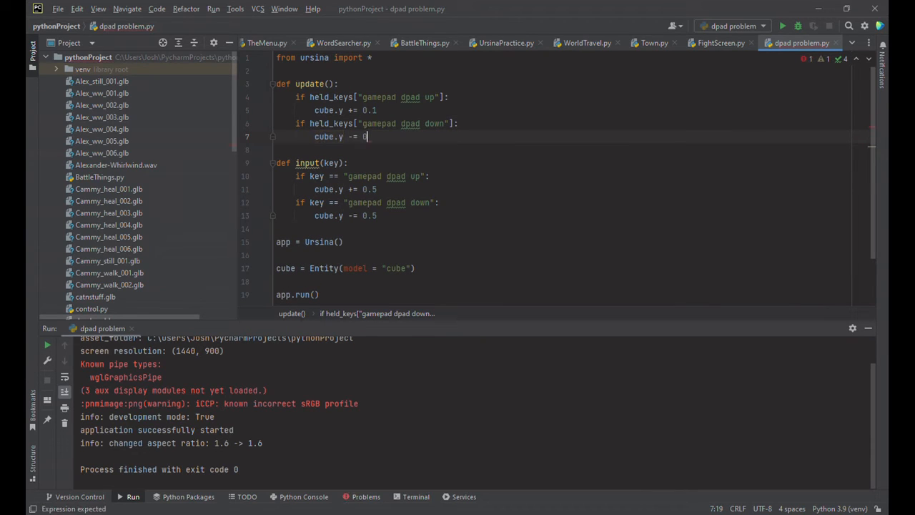
type("0.1")
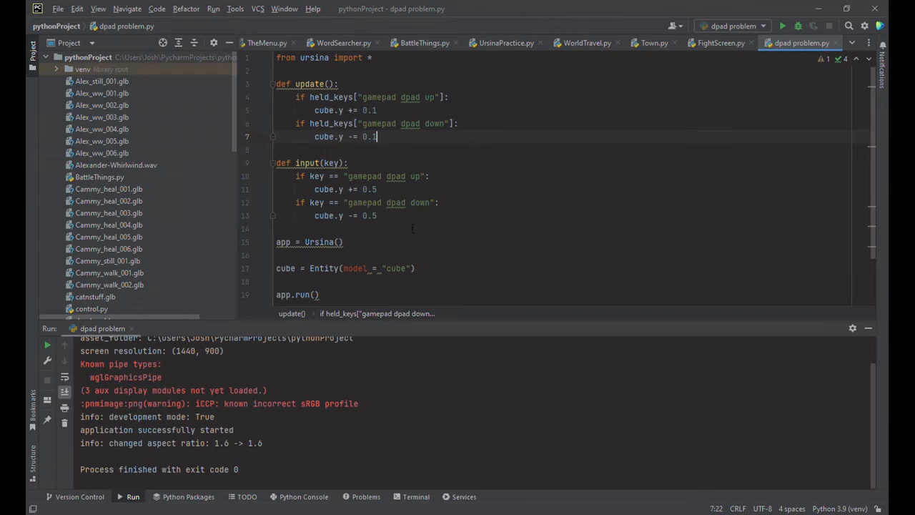
Replace both dpad if blocks in input() with print(key)
left_click_drag(296, 175, 377, 214)
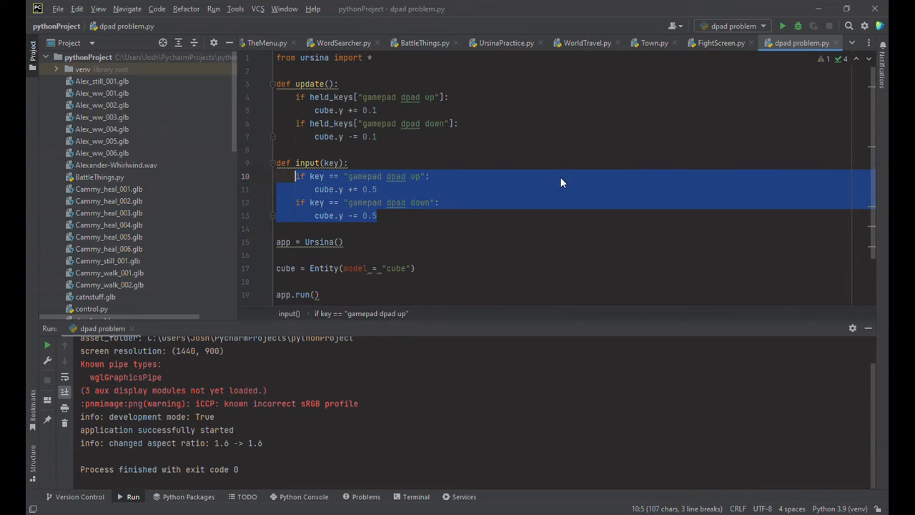
type("print")
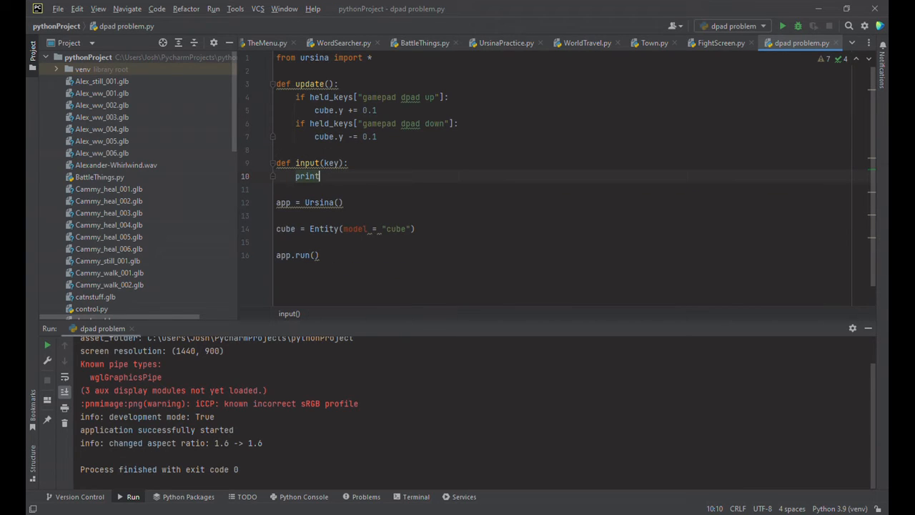
type("()")
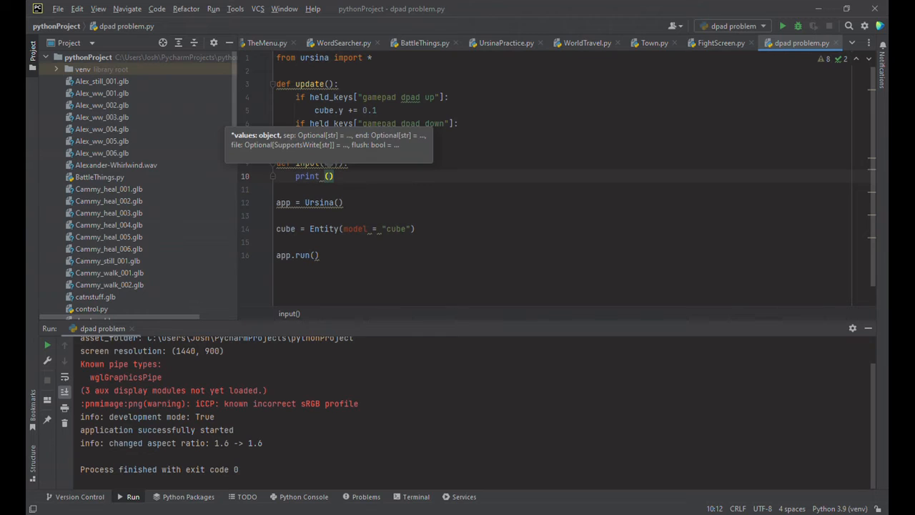
type("key")
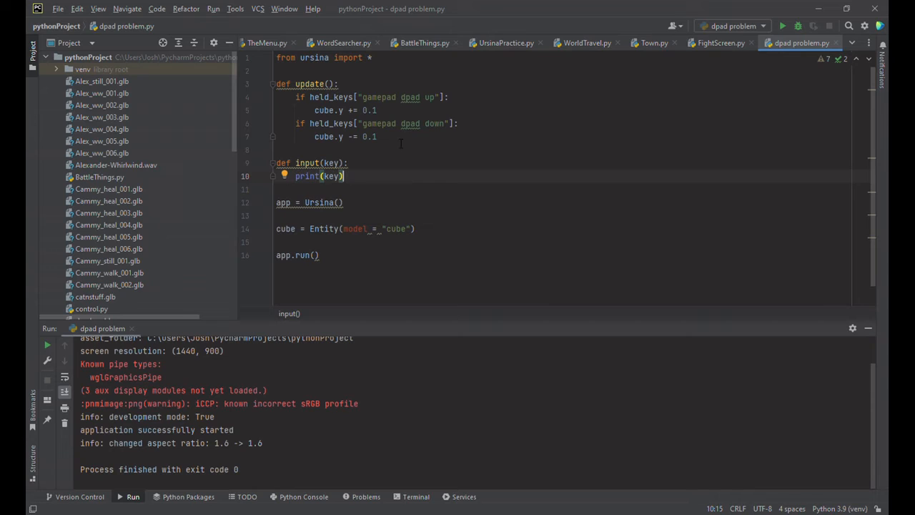
mouse_move(226, 340)
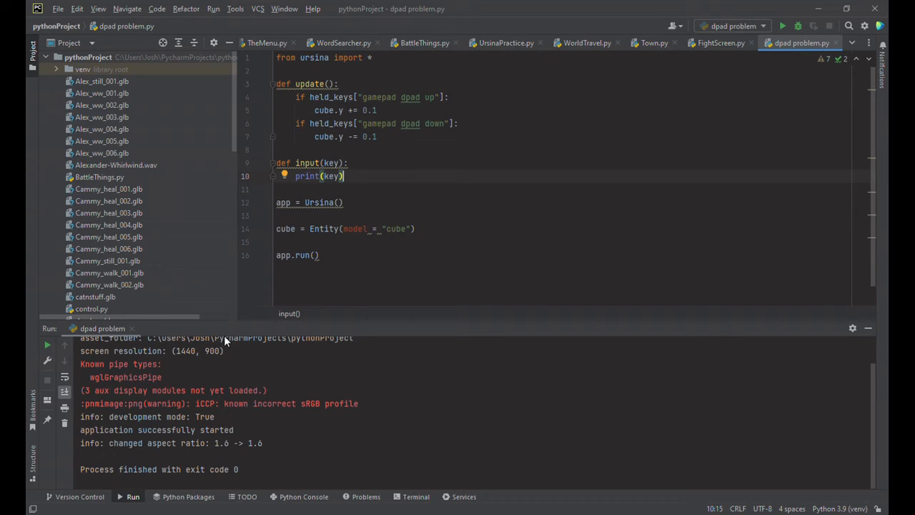
mouse_move(386, 250)
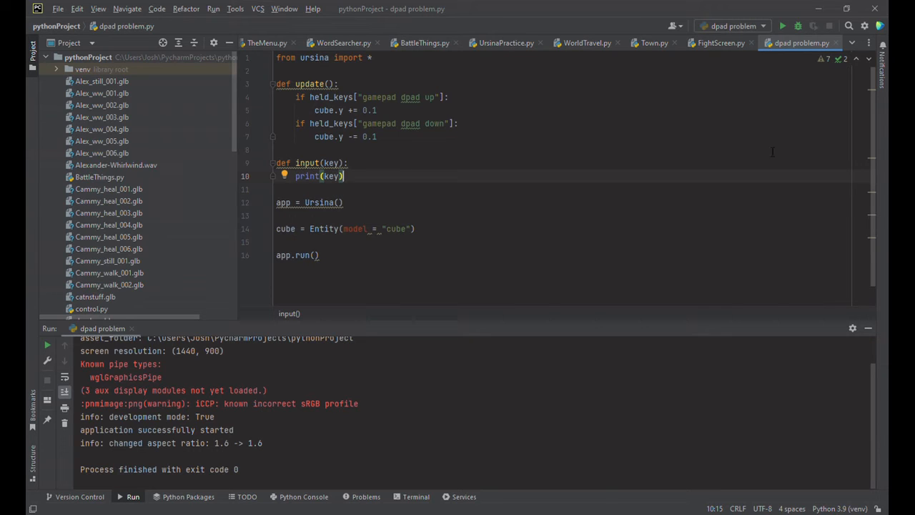
mouse_move(824, 96)
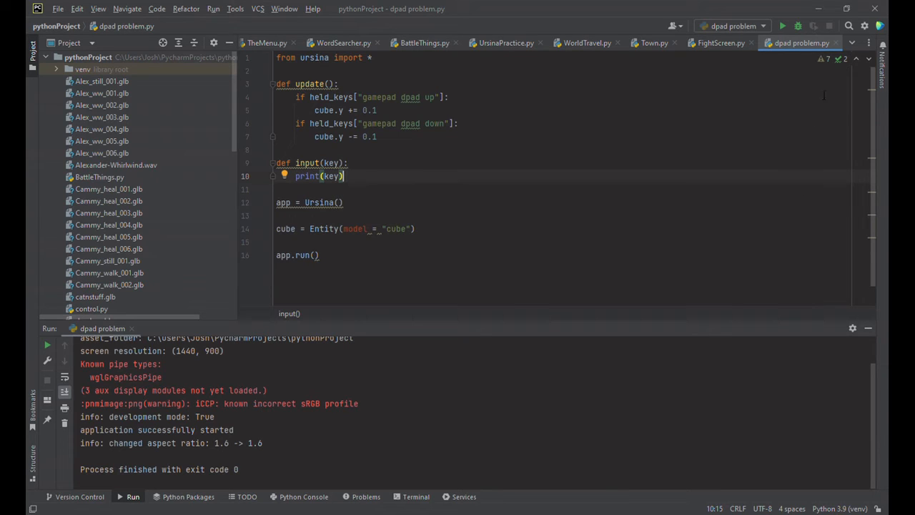
mouse_move(833, 74)
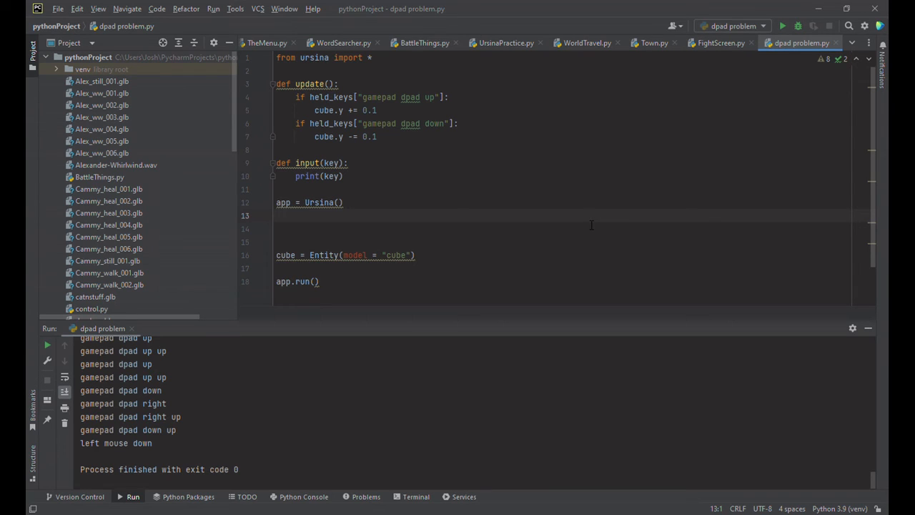
Add input_handler.rebind('gamepad dpad up', 'k') below app = Ursina()
type("input_handler.reb")
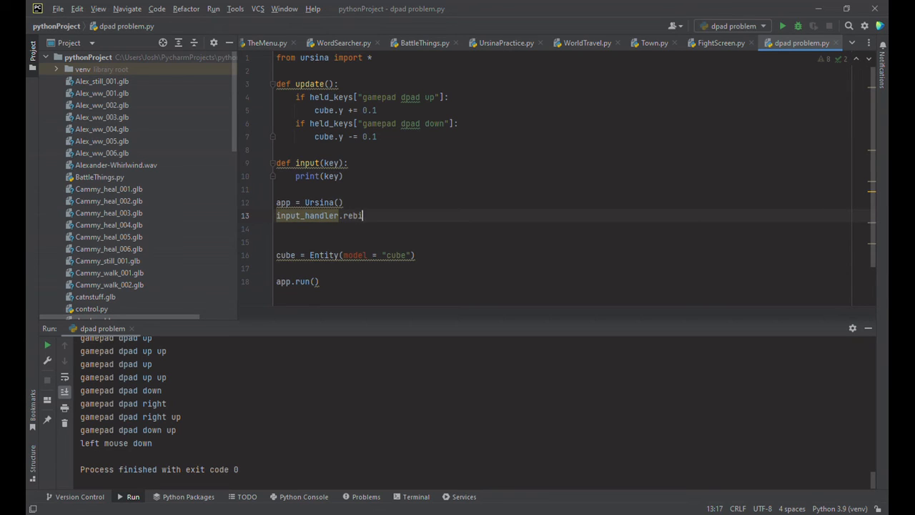
type("nd('")
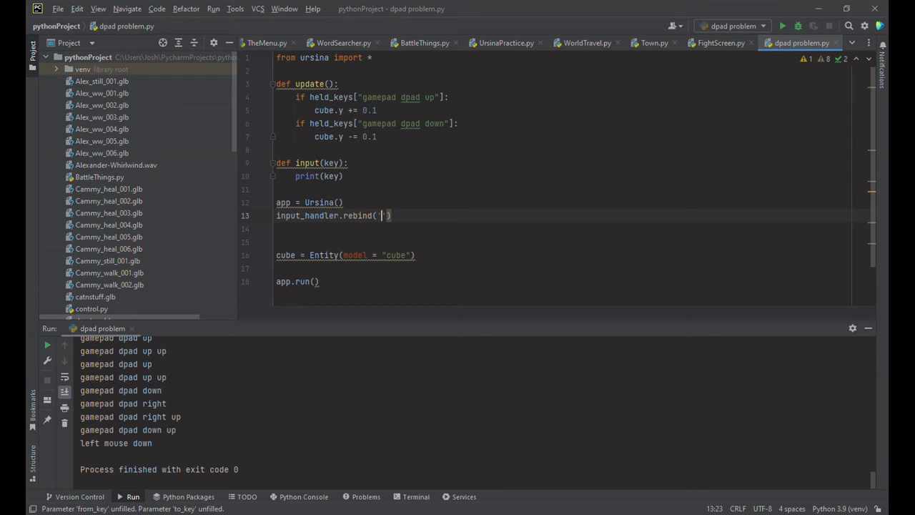
type("gamepad dpad")
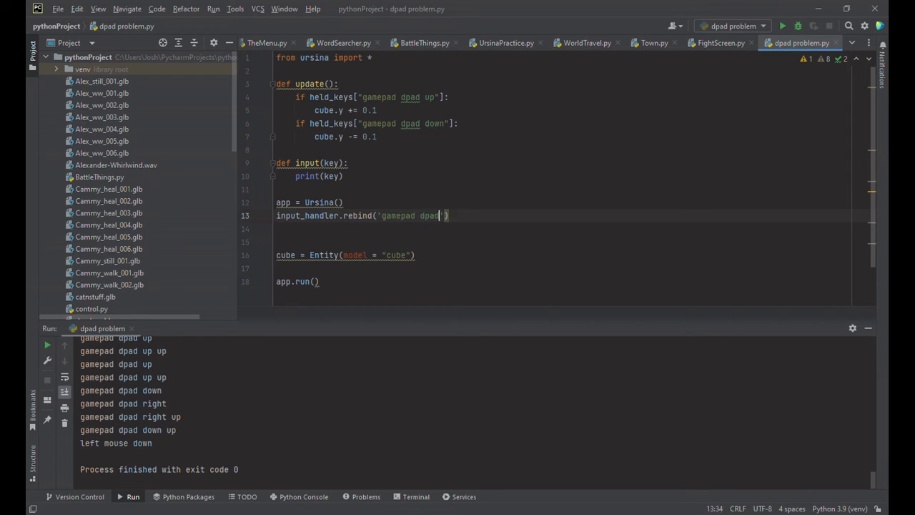
type("up',")
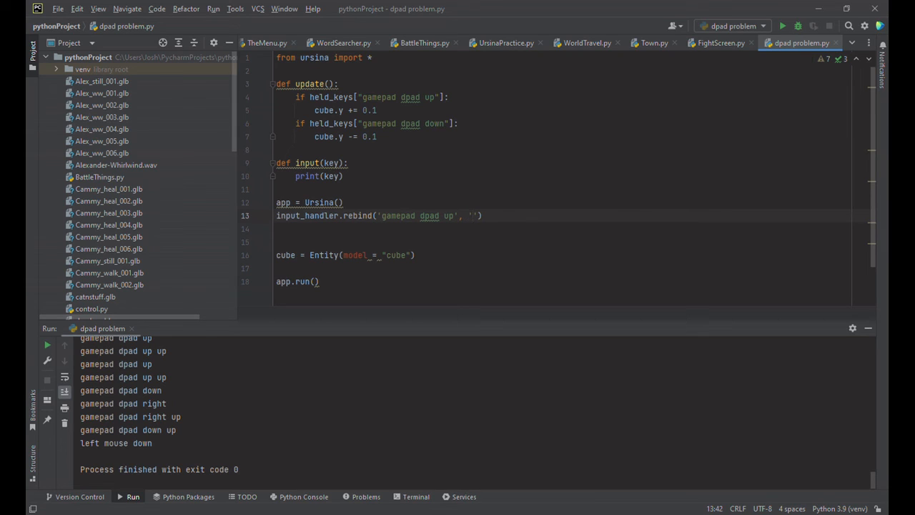
type("k")
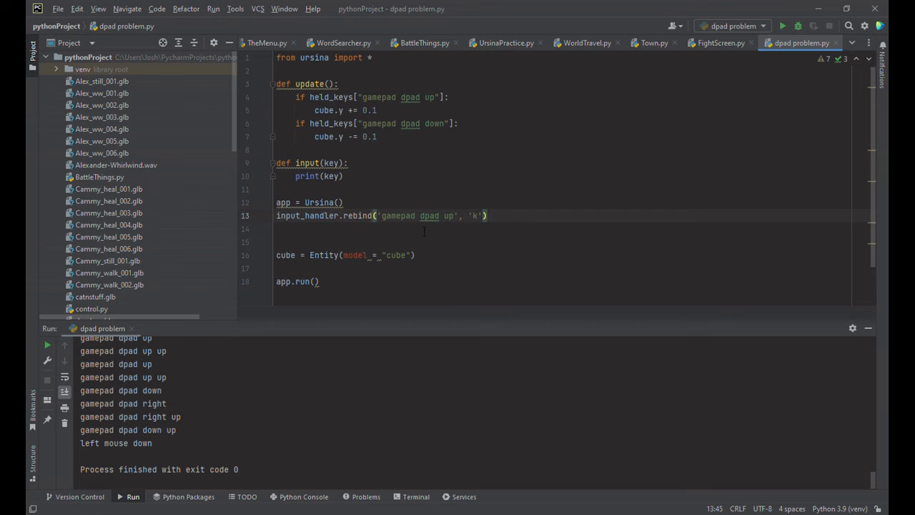
mouse_move(471, 241)
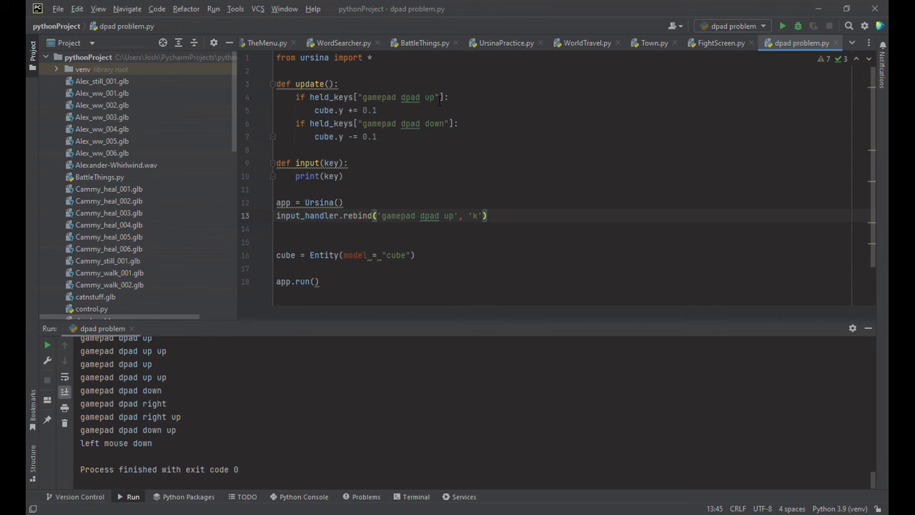
Change held_keys['gamepad dpad up'] in update() to held_keys['k']
left_click(407, 97)
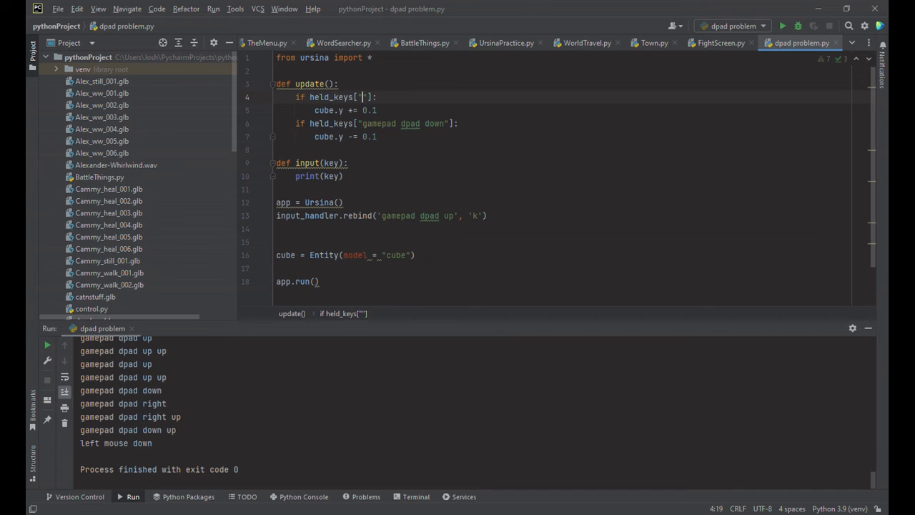
type("k")
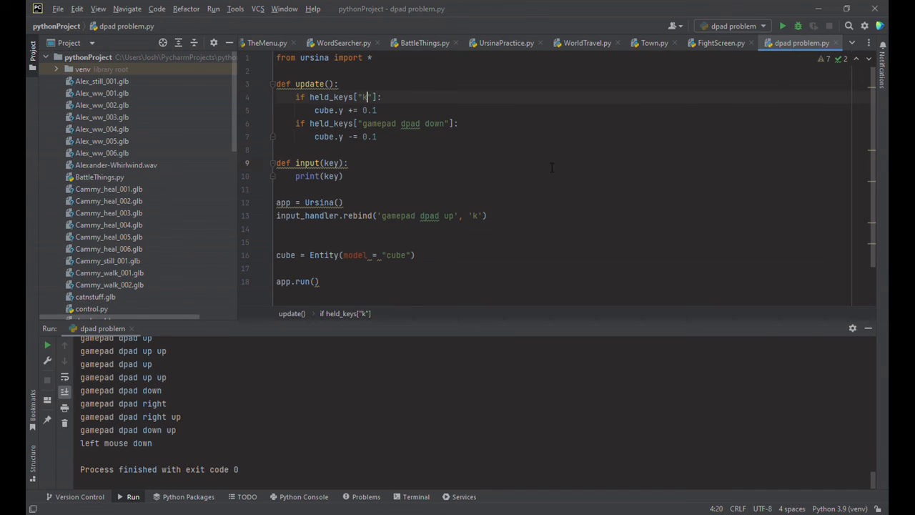